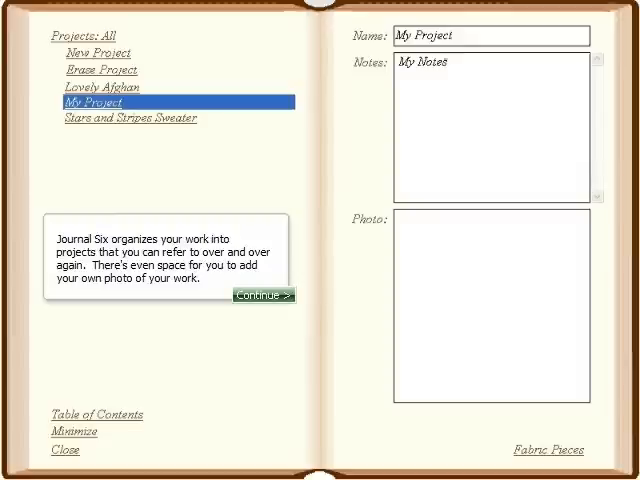
Dismiss the tip about organizing work and photos in projects
click(262, 296)
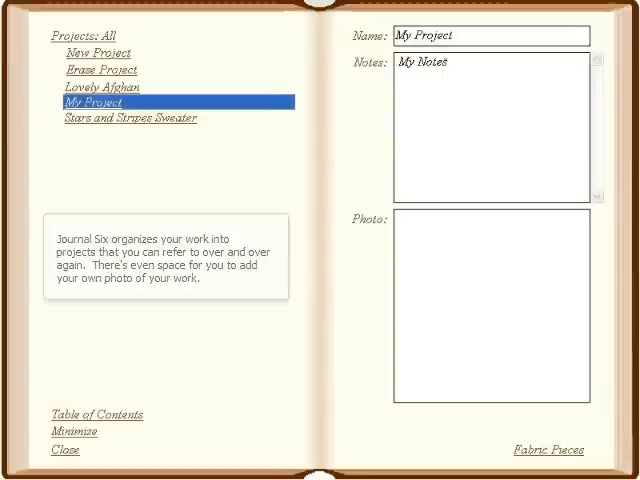
click(94, 102)
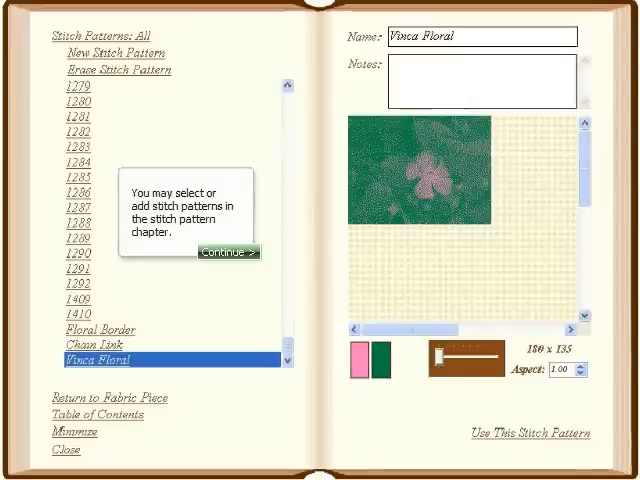
Dismiss the stitch pattern chapter note for the Vinca Floral pattern
click(228, 252)
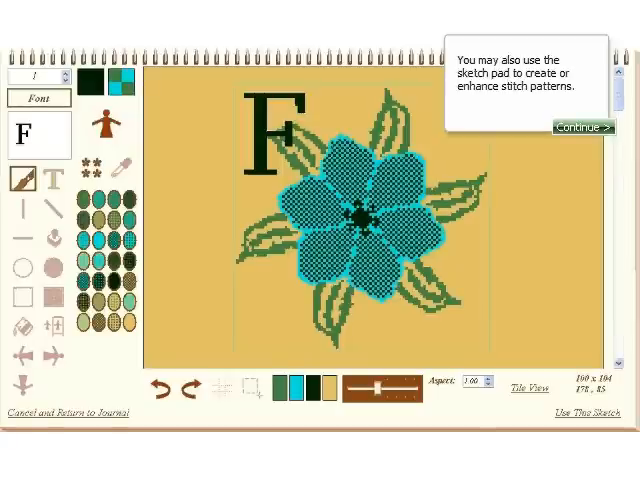
Dismiss the sketch pad note about enhancing the flower stitch pattern
click(582, 126)
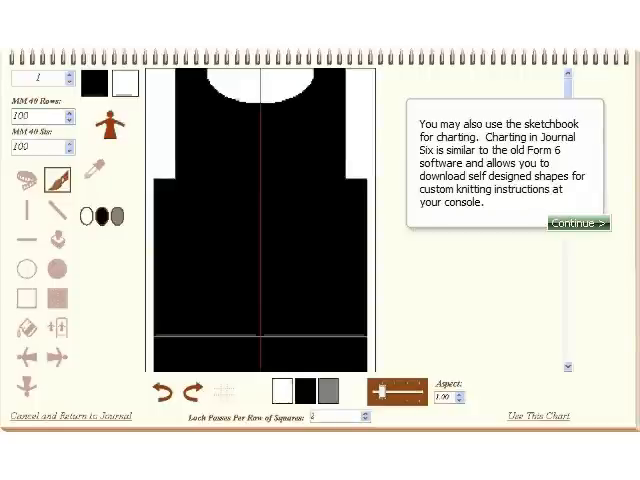
Advance from the sweater-shape chart to the Journal Six V4 design-template chart
click(578, 222)
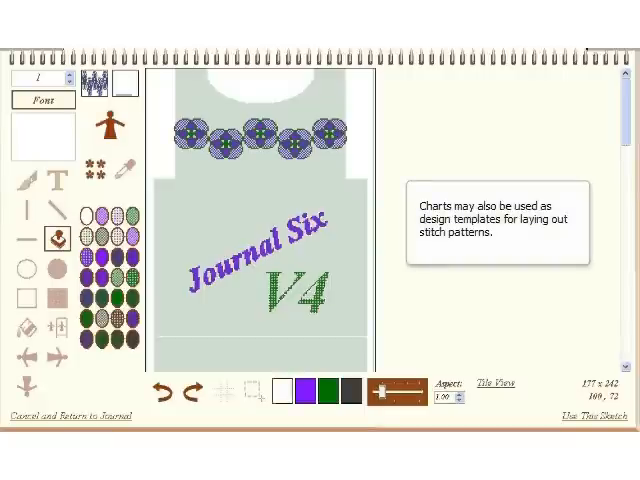